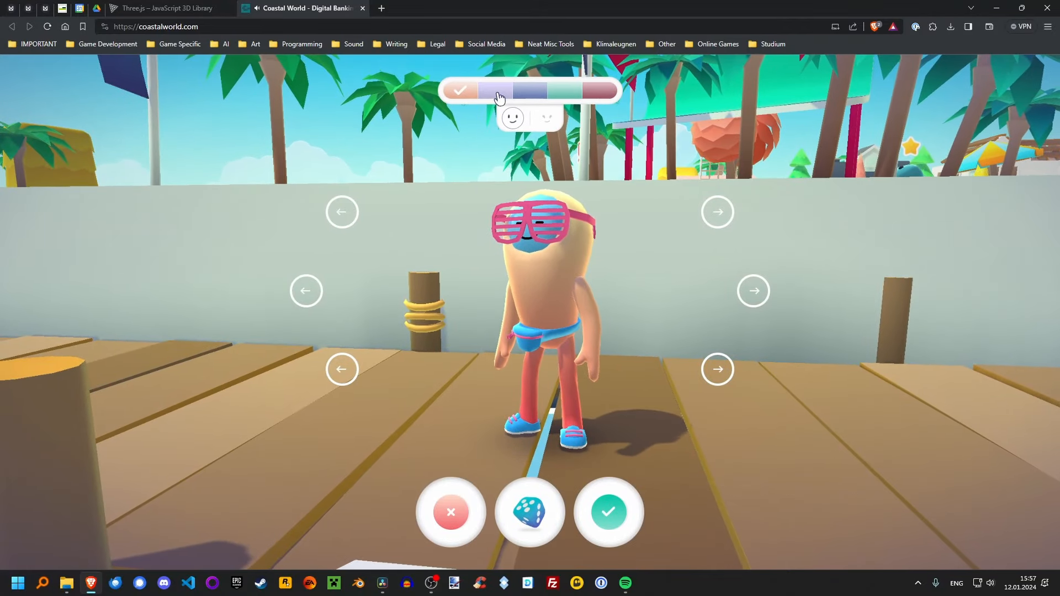
Inspect the room model from several angles and accept the MuseumRoom mesh
click(597, 93)
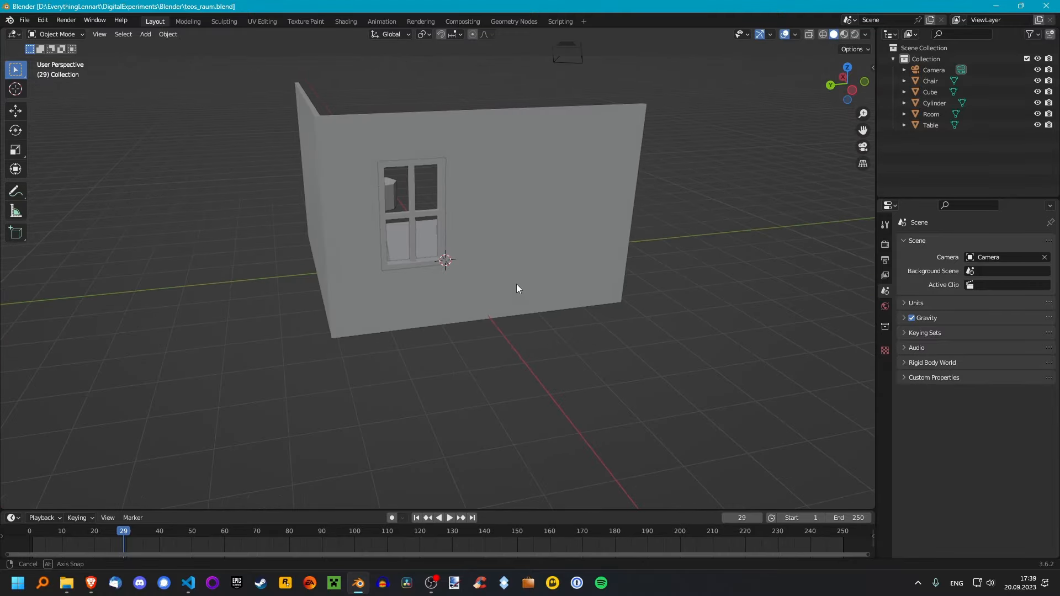
drag(518, 288, 643, 286)
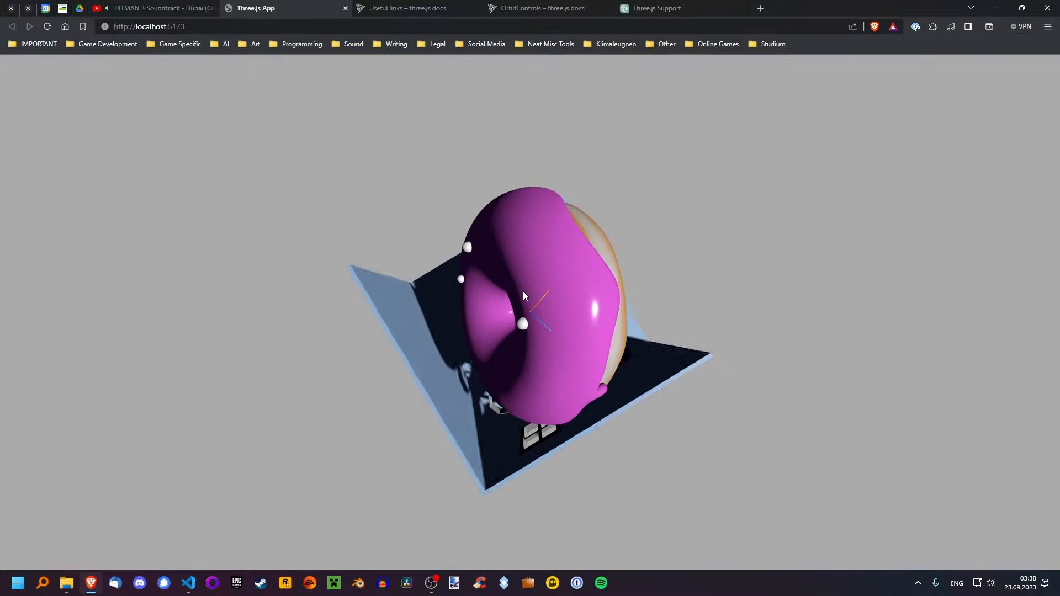
drag(524, 298, 458, 127)
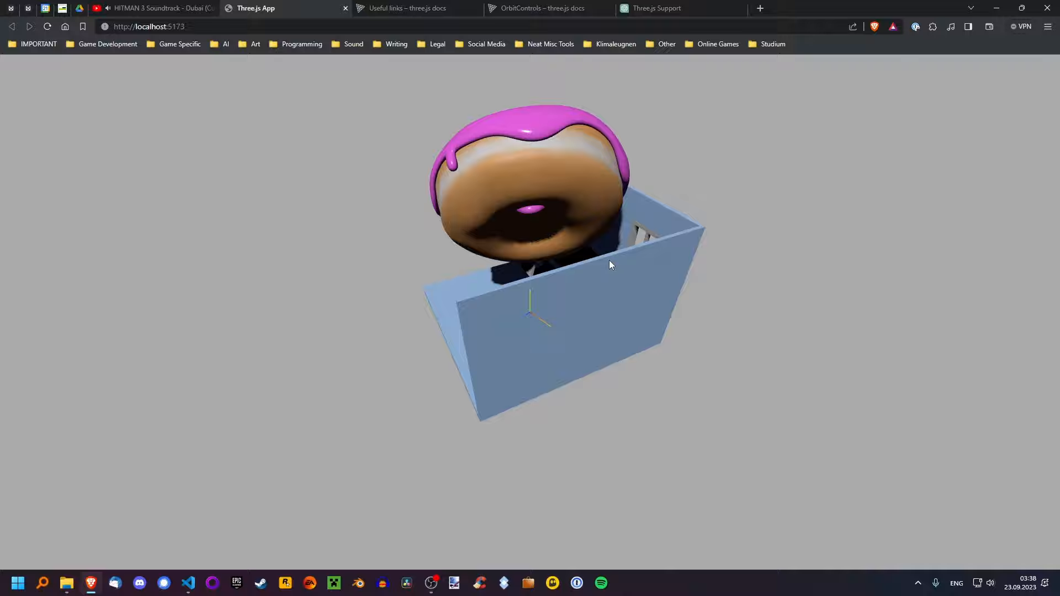
drag(609, 264, 528, 248)
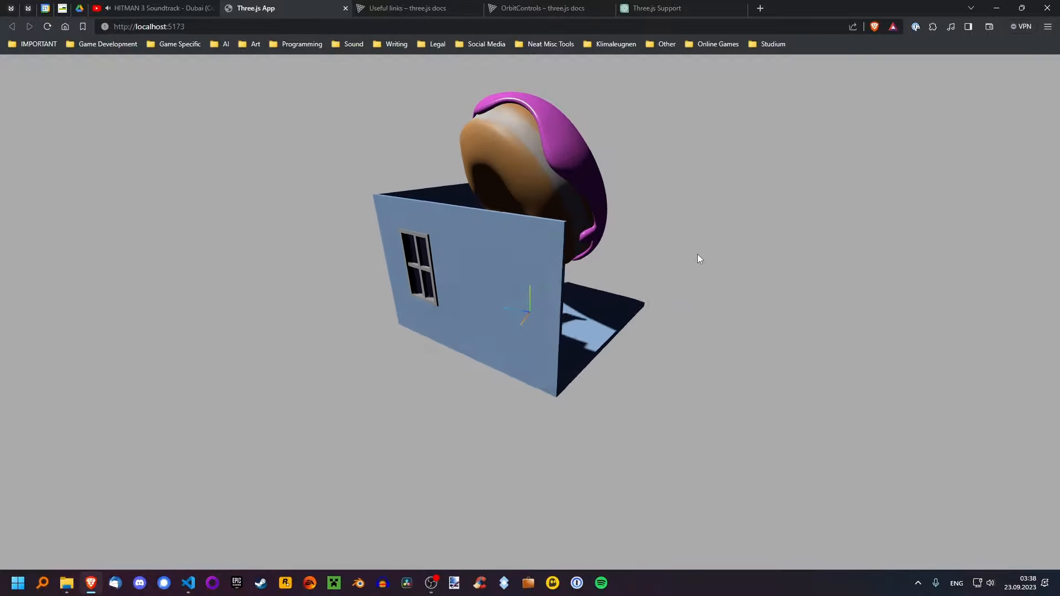
drag(699, 259, 513, 340)
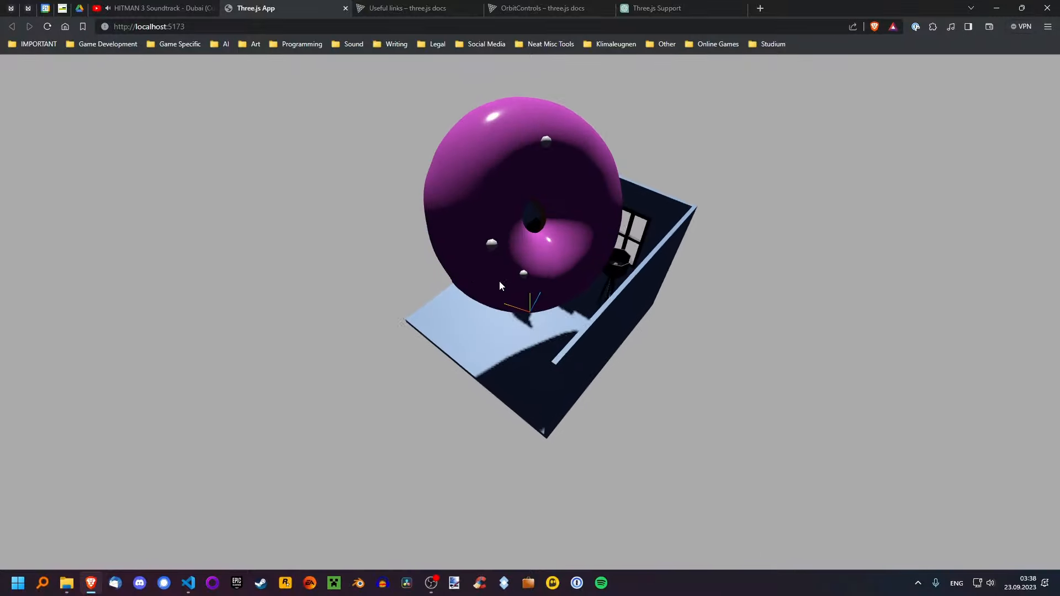
drag(501, 286, 636, 300)
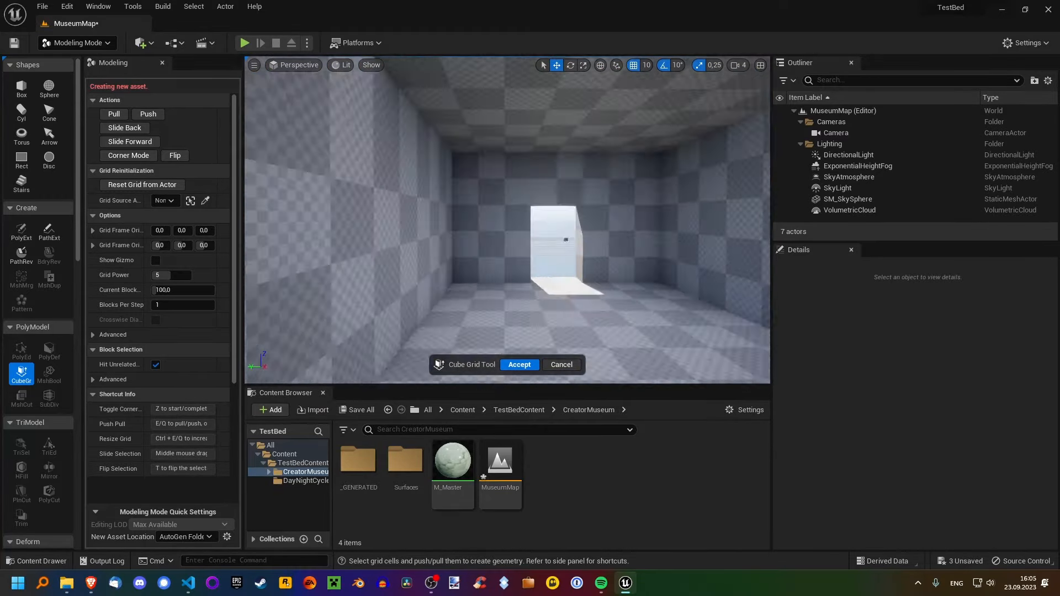
click(519, 364)
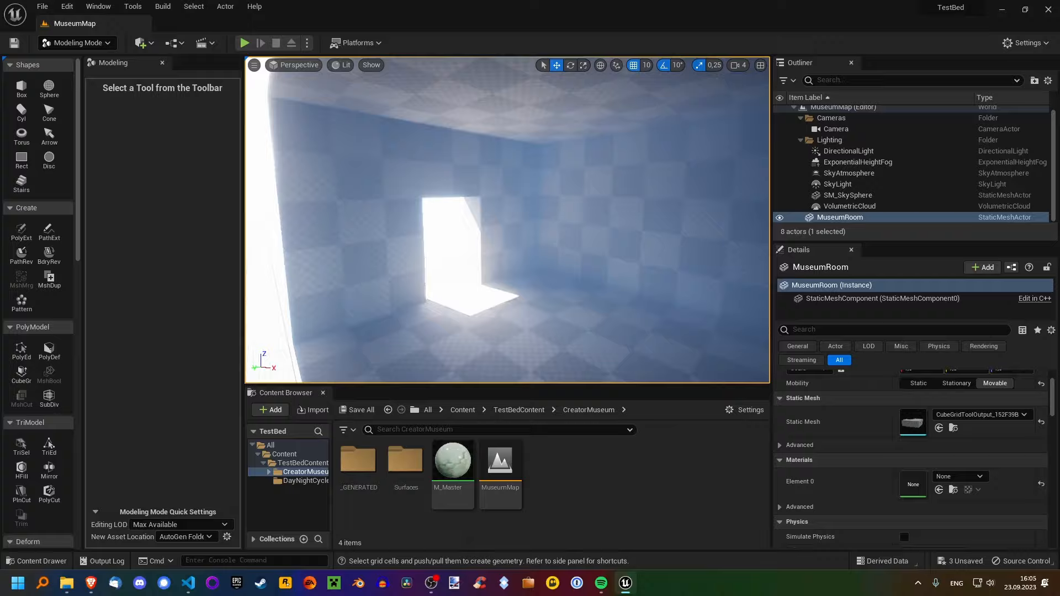
Add a PostProcessVolume to the level and reset its minimum exposure to default
click(142, 42)
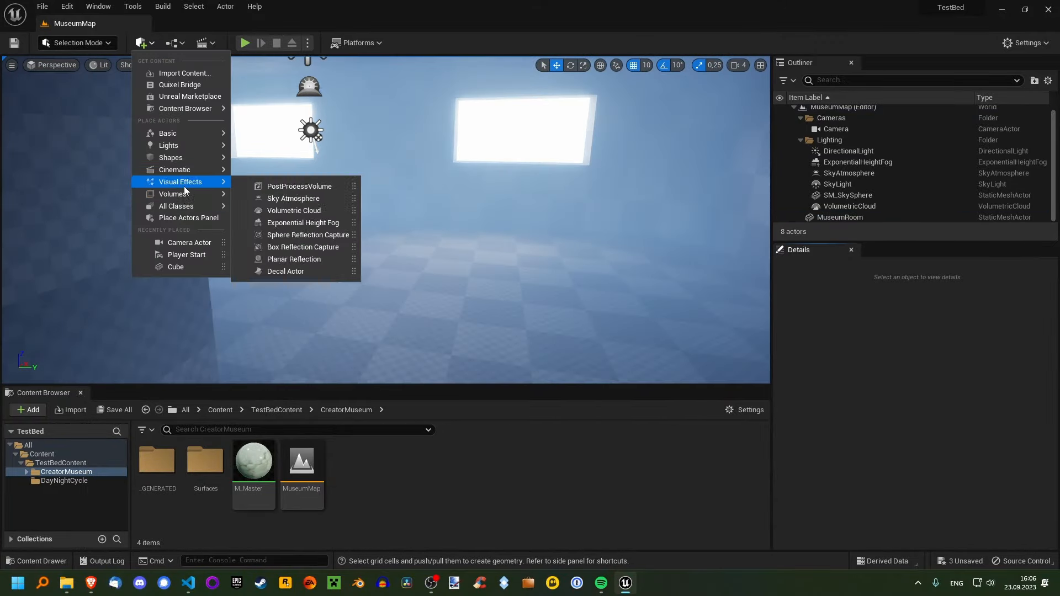
click(299, 186)
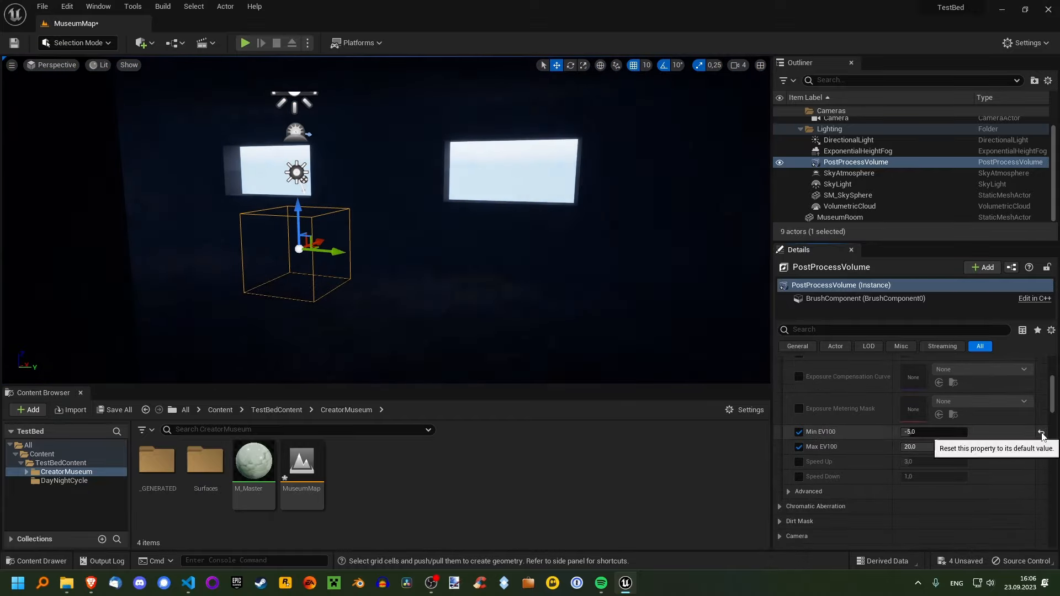
click(835, 118)
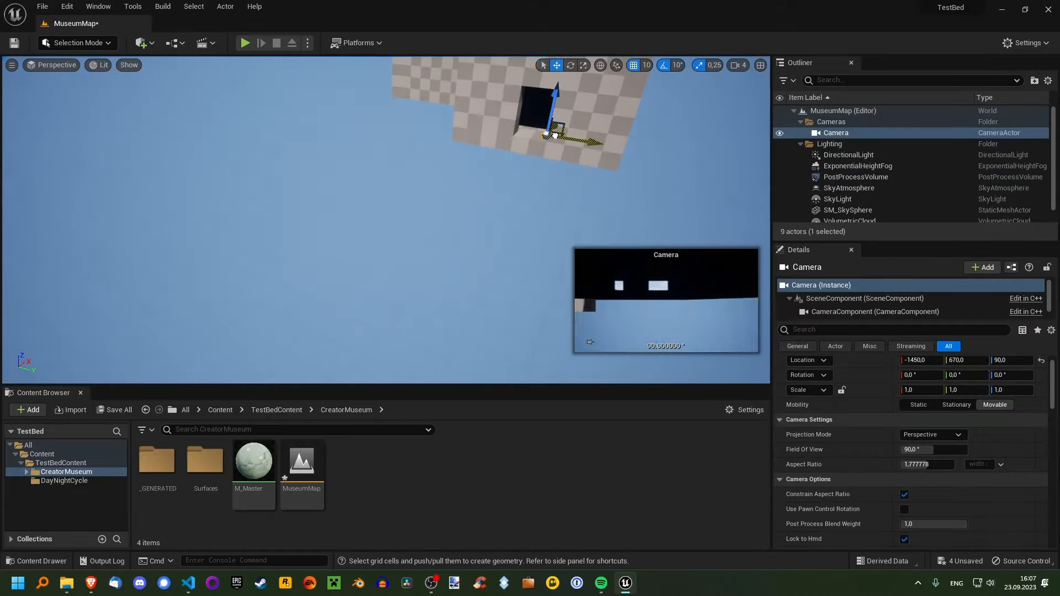
click(856, 176)
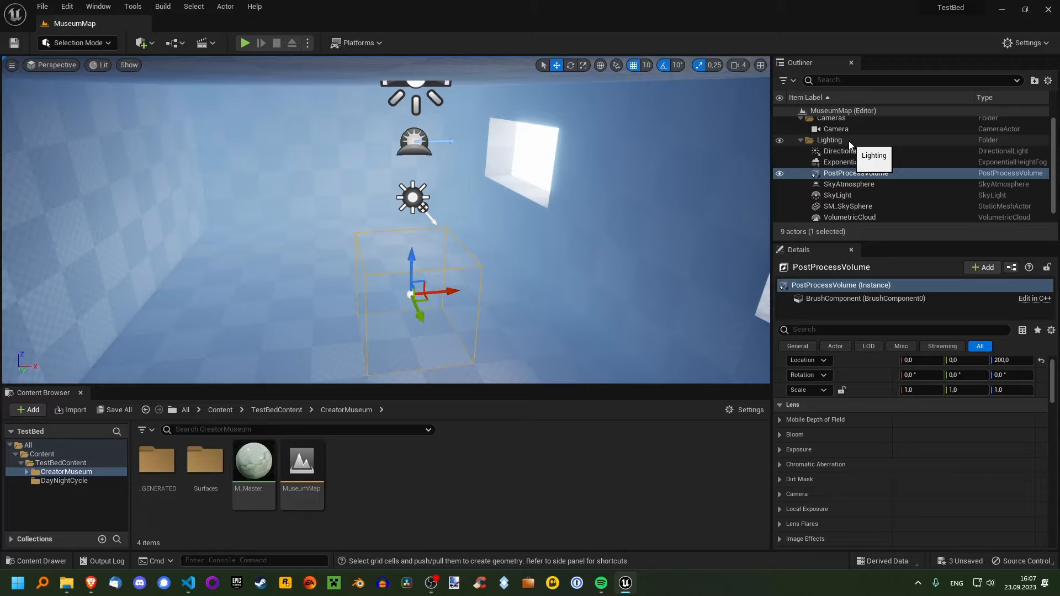
click(142, 43)
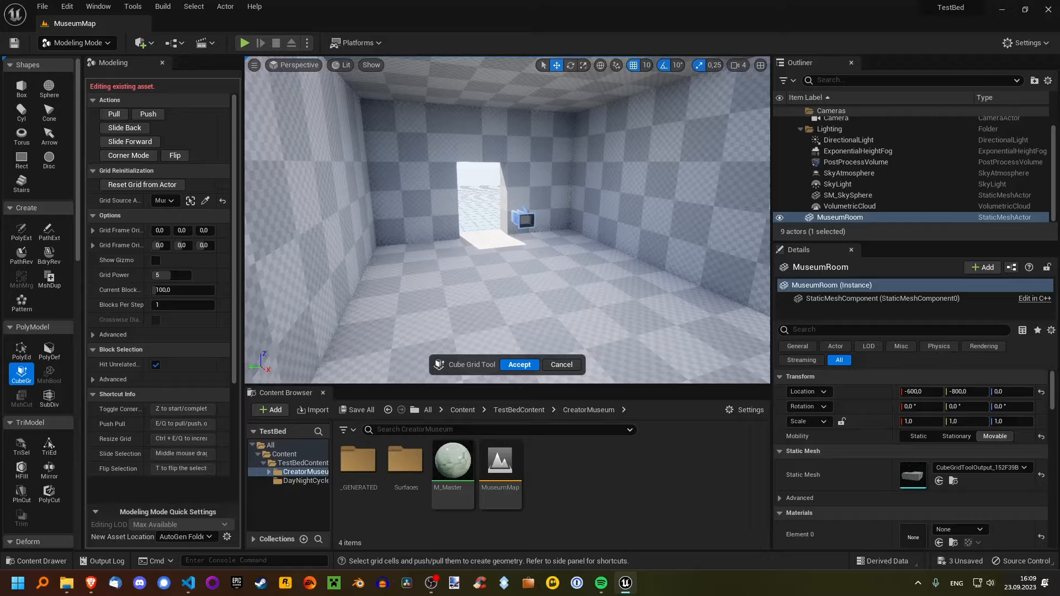
Commit the room edits, create a new grid floor mesh, and browse Plaster surfaces
click(519, 364)
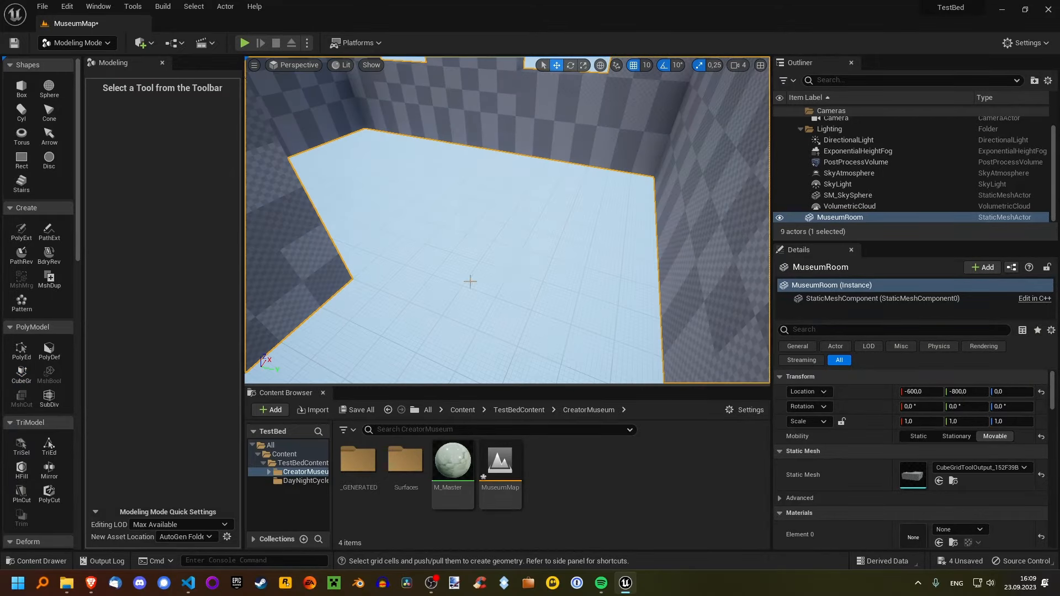
click(21, 374)
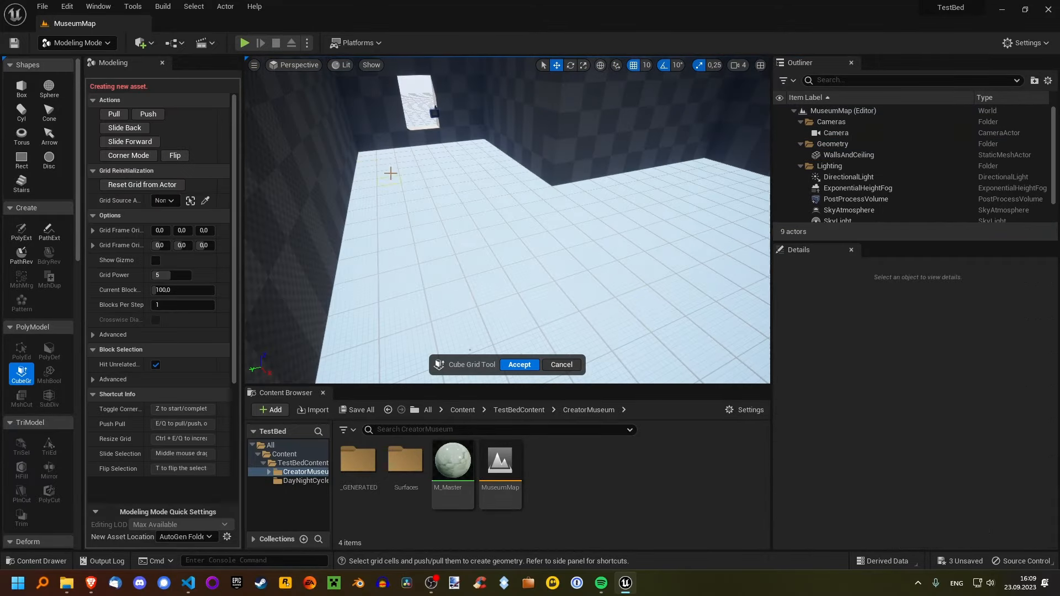
click(519, 364)
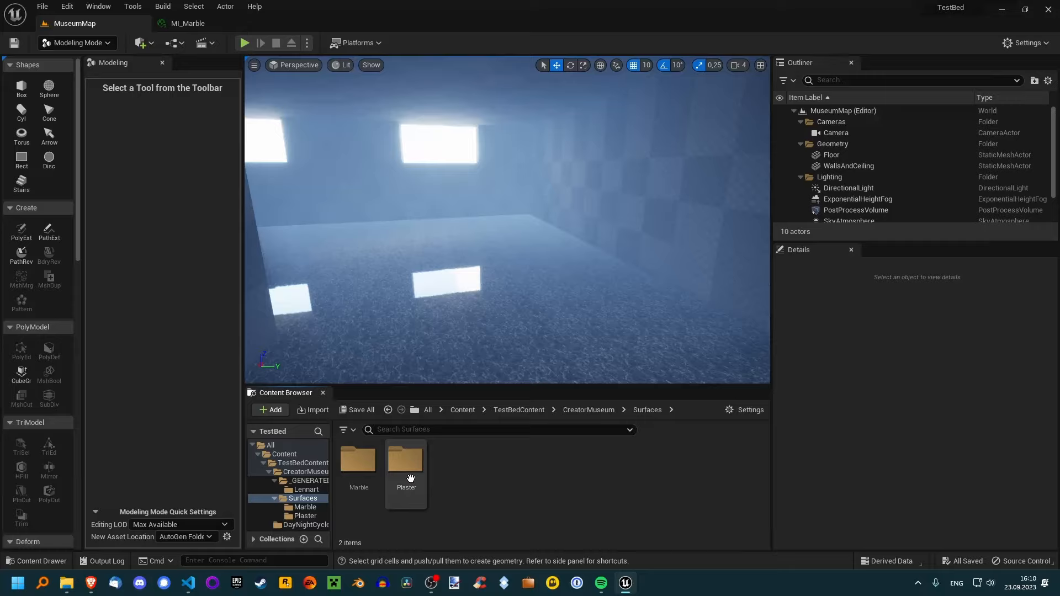
double_click(406, 461)
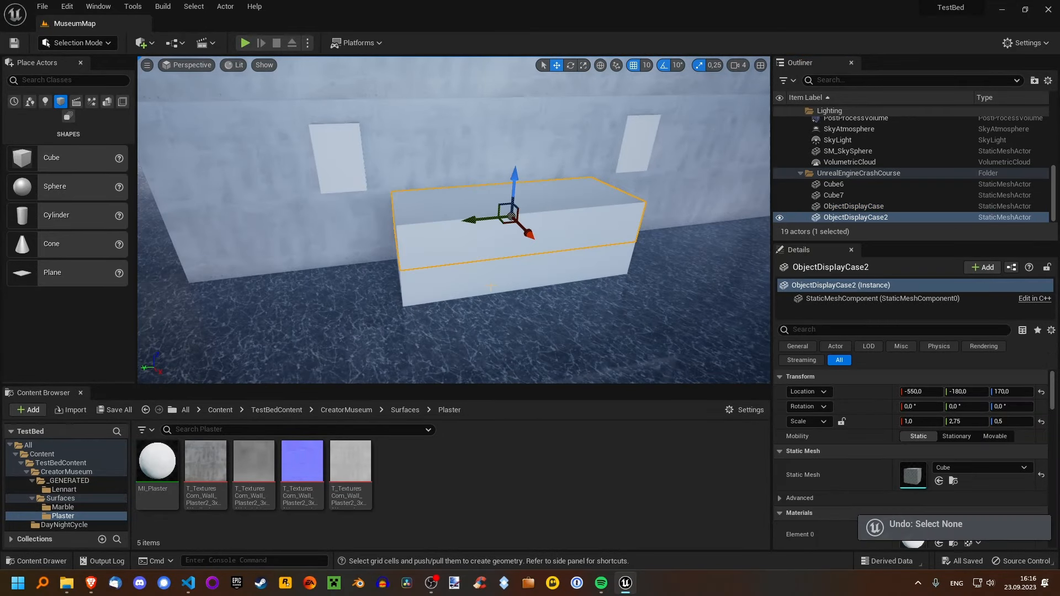
click(245, 42)
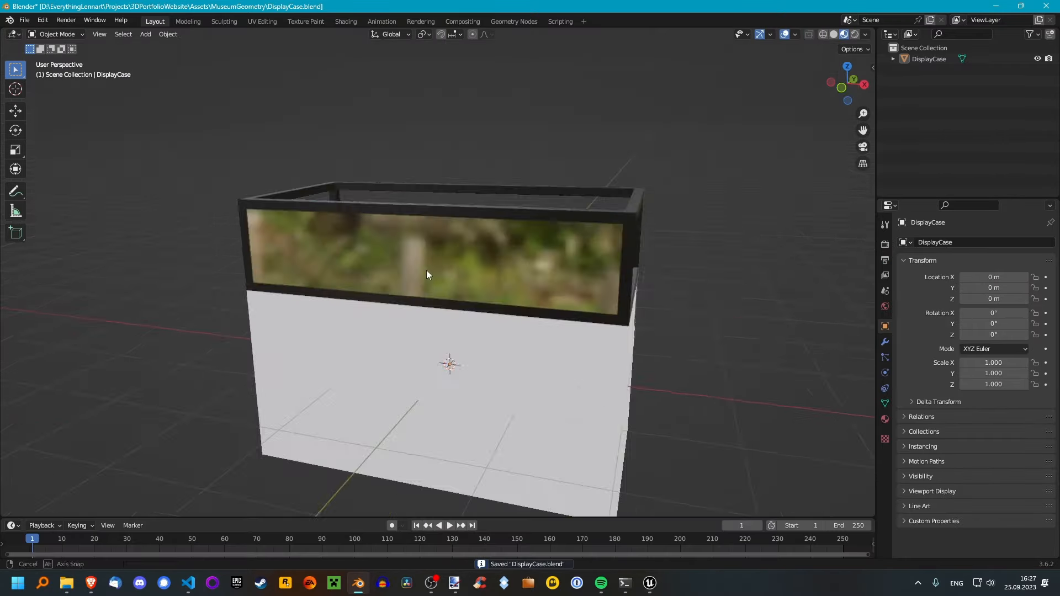
Use Blender's File menu to save DisplayCase.blend and start a new scene
click(188, 21)
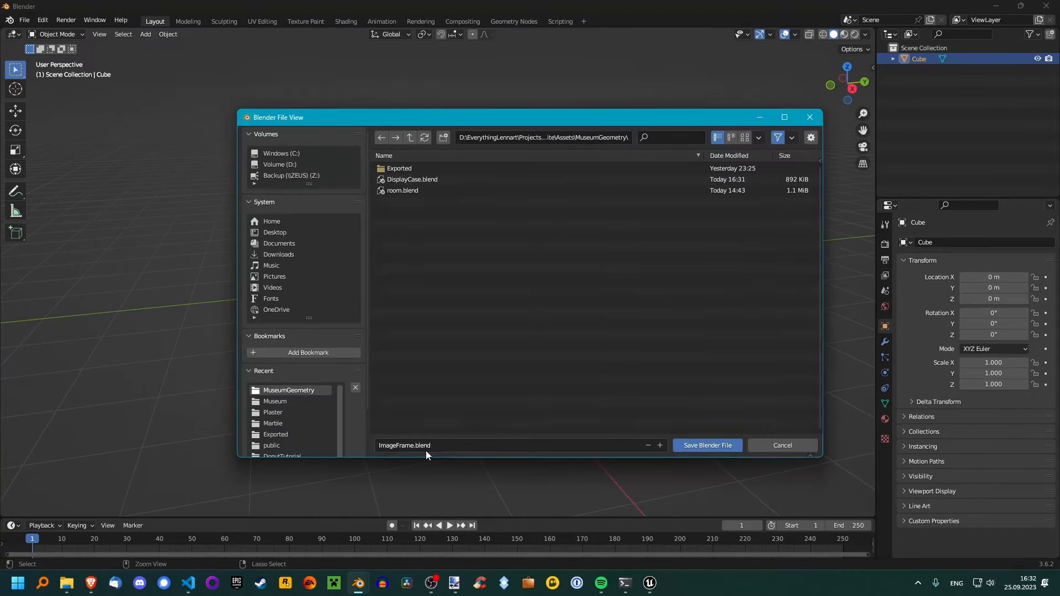
Save the ImageFrame.blend file, then open an image for the picture's texture
click(707, 446)
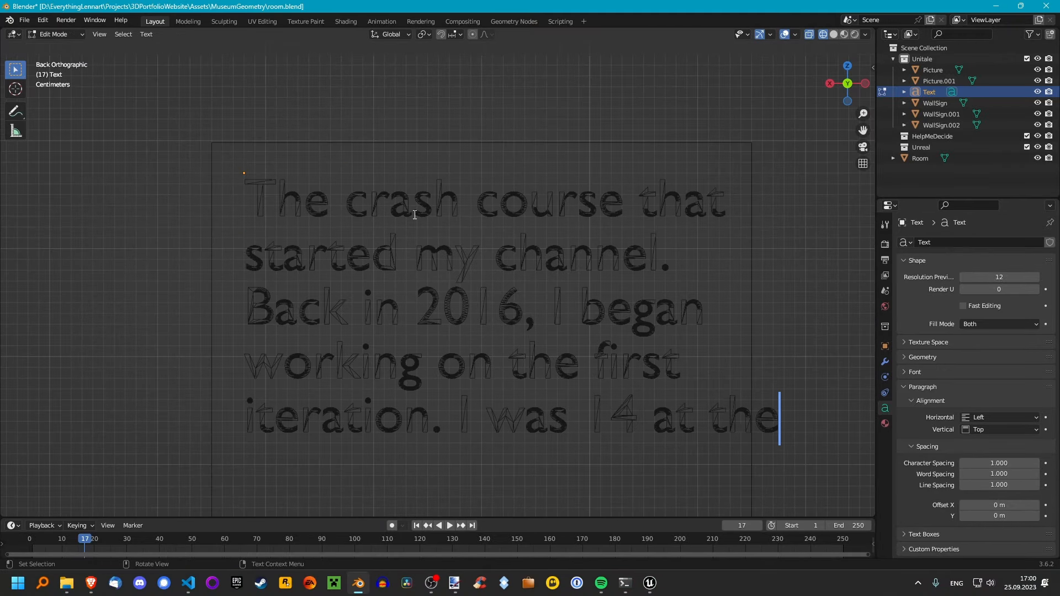
click(935, 103)
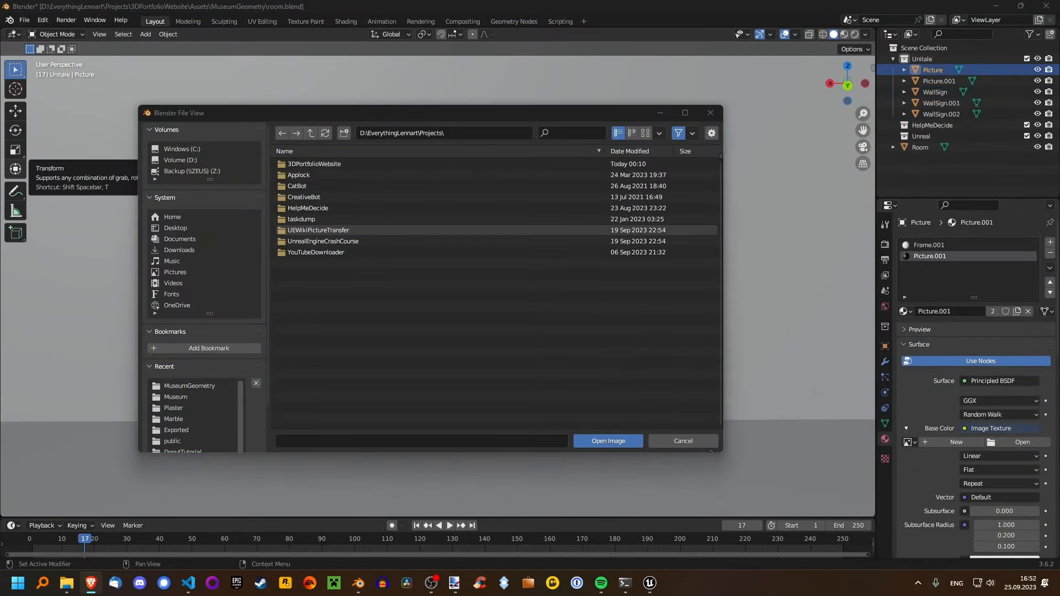
Load UnitaleThumbnailOld.jpg as the picture texture and switch to UV Editing
click(608, 441)
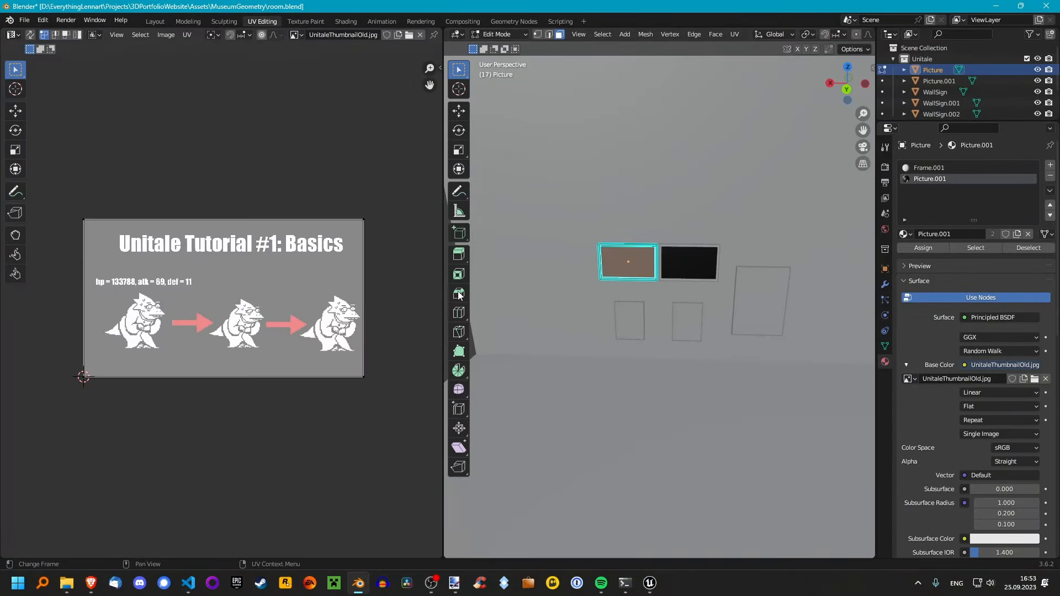
click(155, 21)
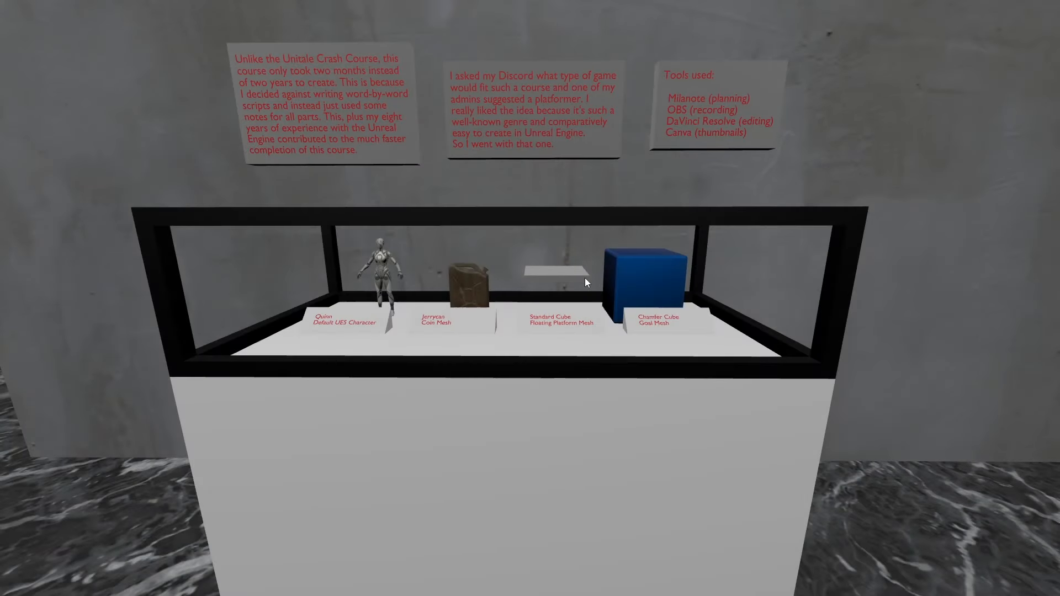
mouse_move(369, 184)
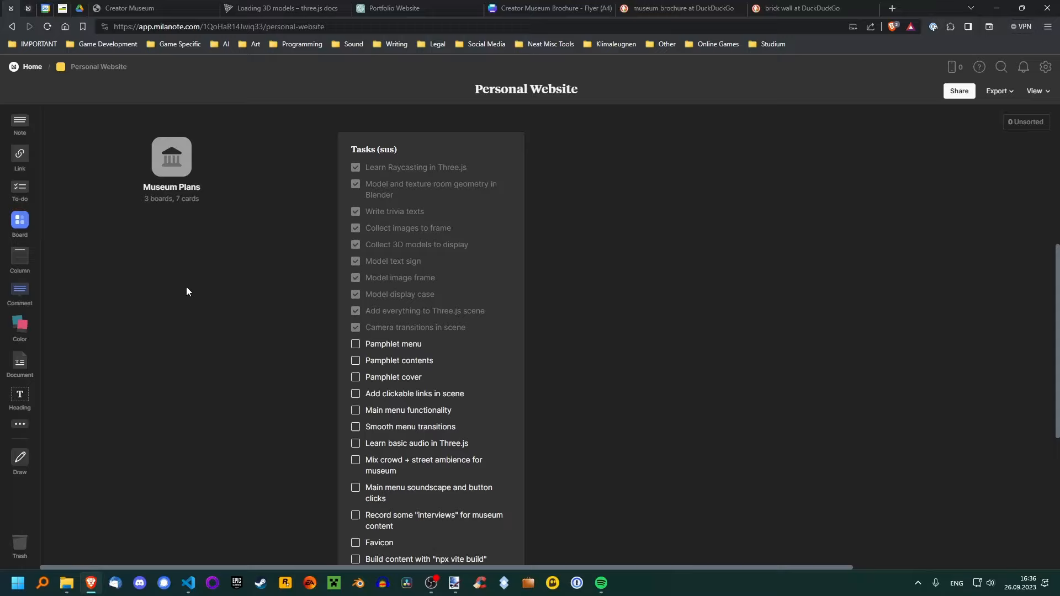
Switch to the Milanote Personal Website board with the Tasks checklist
click(553, 7)
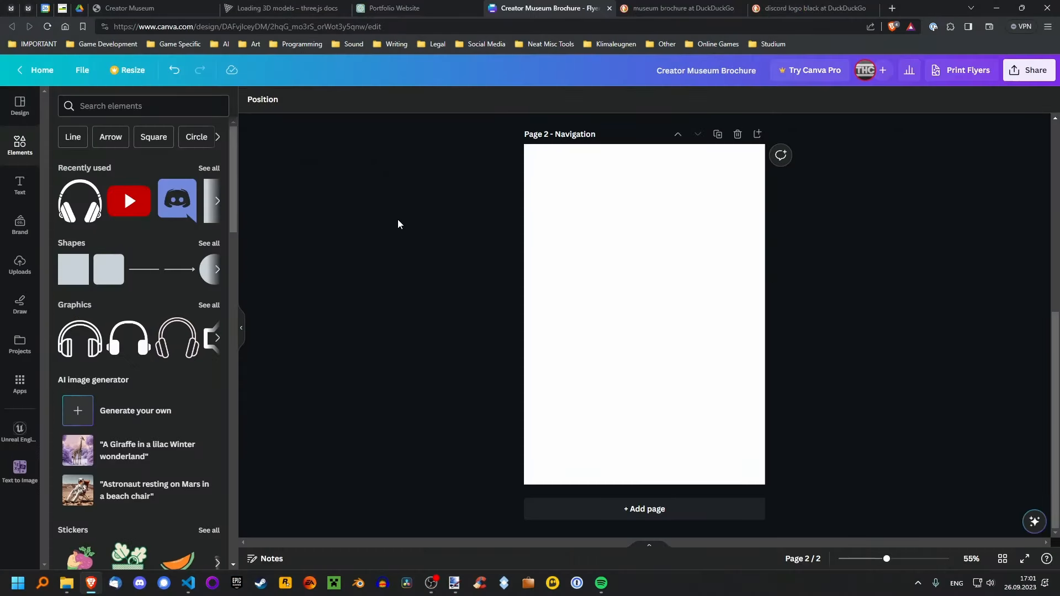
Look up museum brochure examples, then return to the Canva Navigation page
click(678, 9)
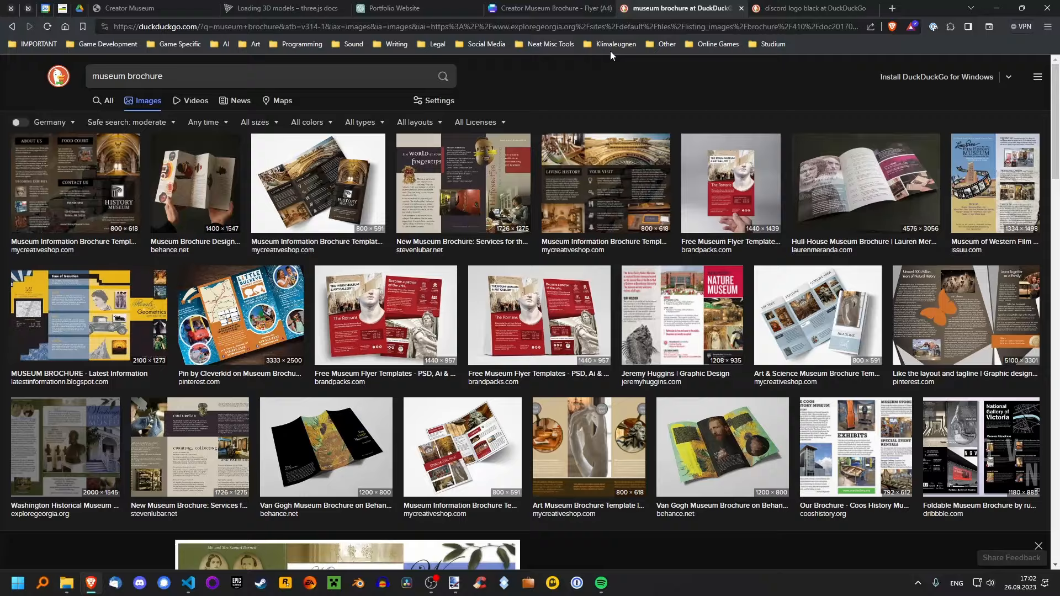
click(552, 8)
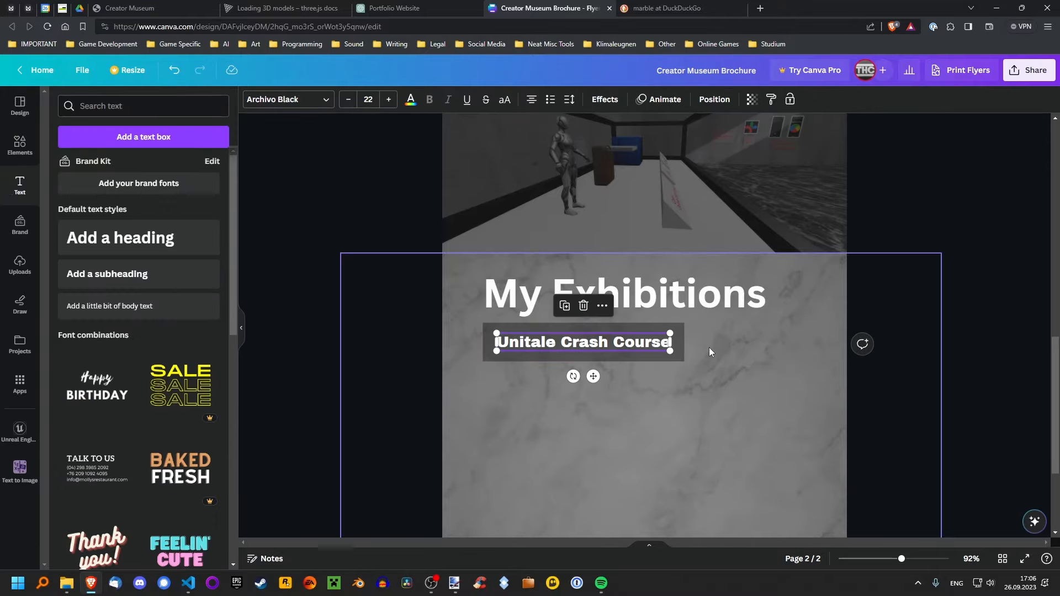
click(266, 312)
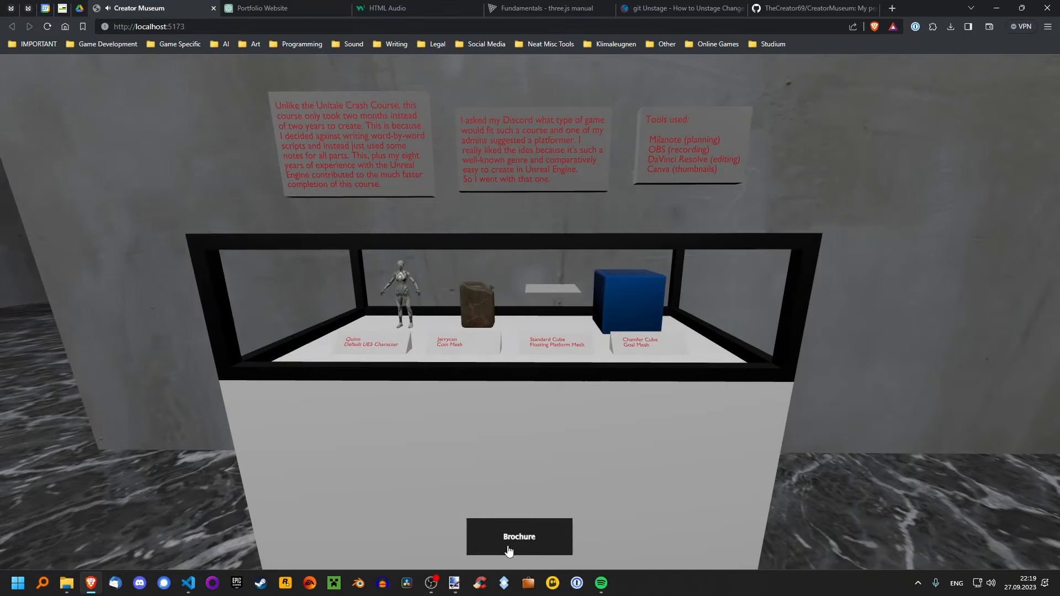
View the Unreal Engine Crash Course exhibition in the brochure, then follow the YouTube link
click(519, 537)
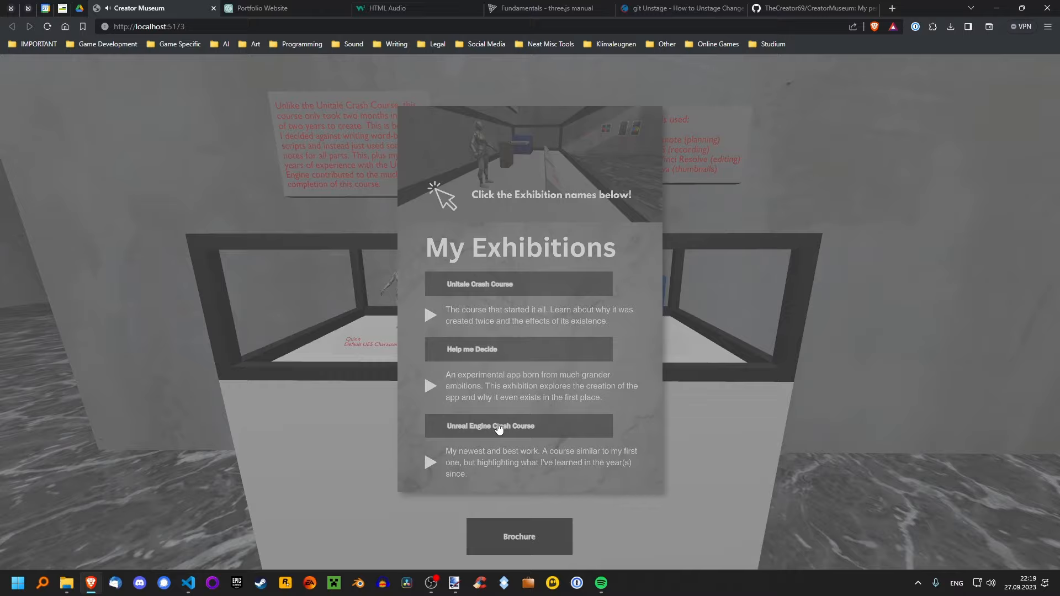
click(519, 349)
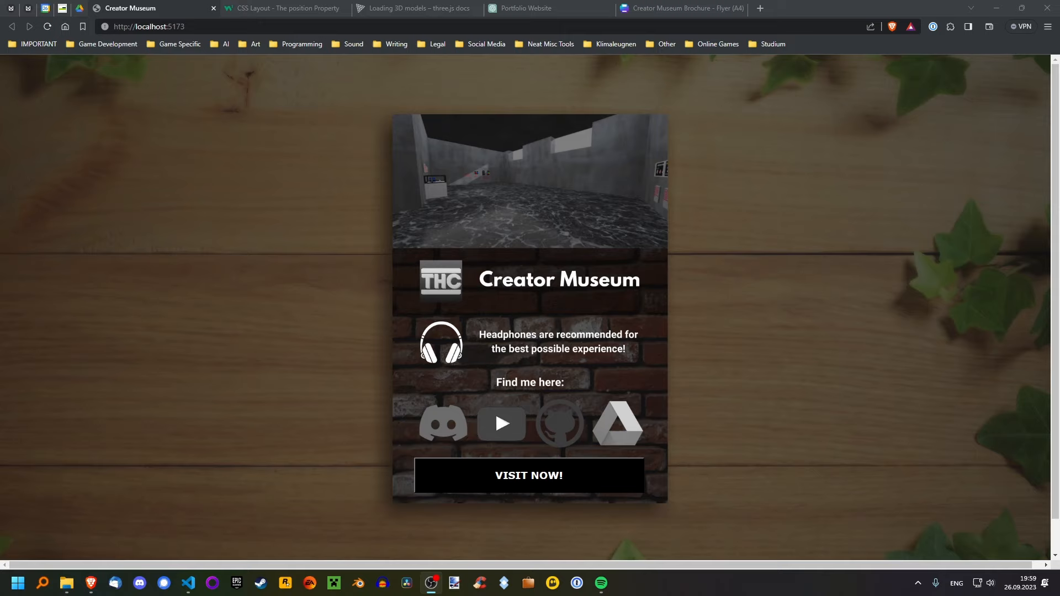
mouse_move(502, 430)
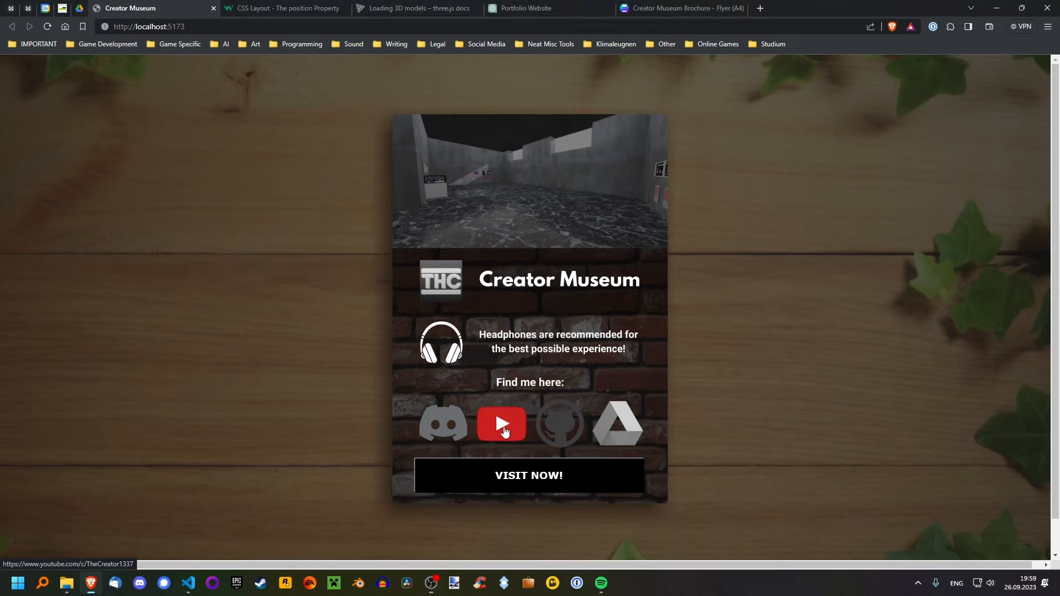
click(501, 424)
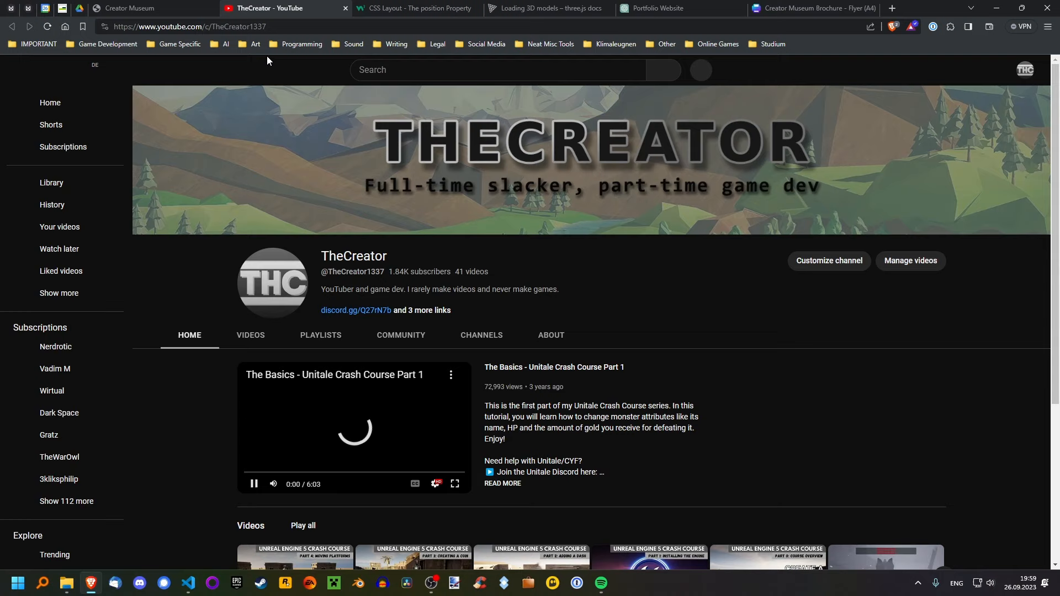